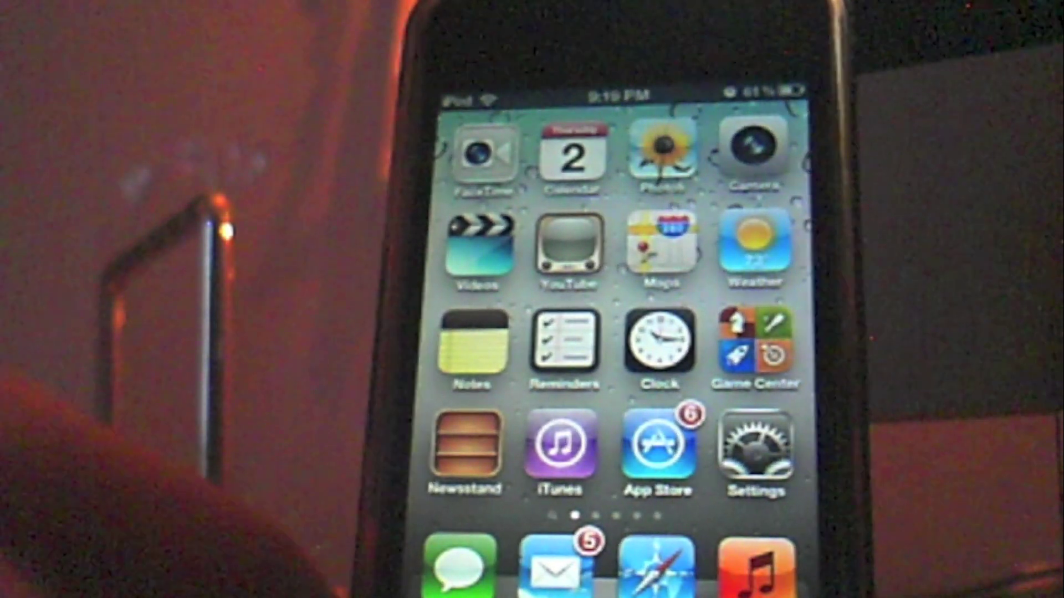
scroll(left, 3)
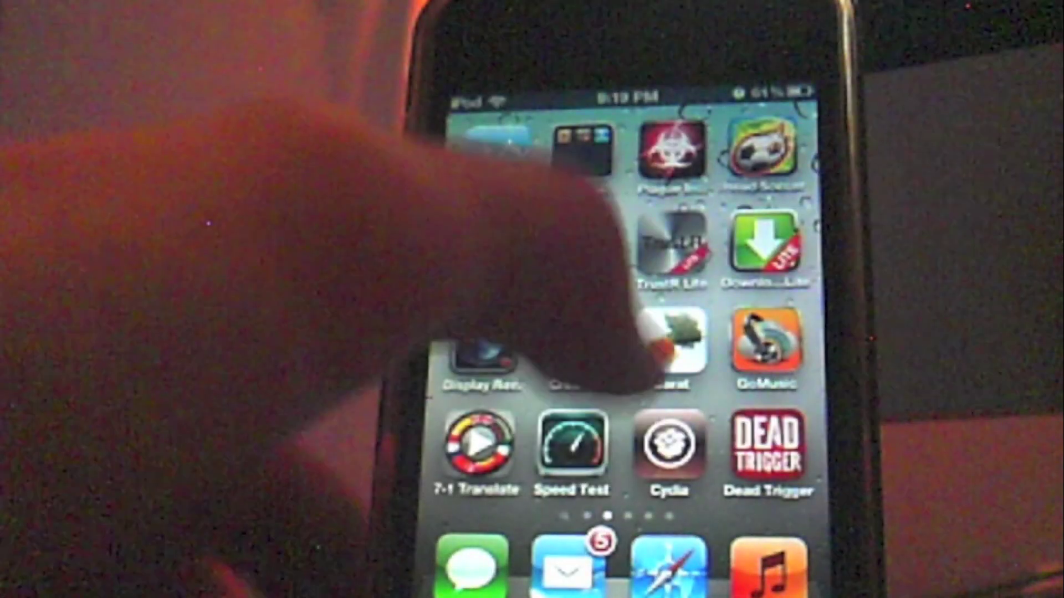